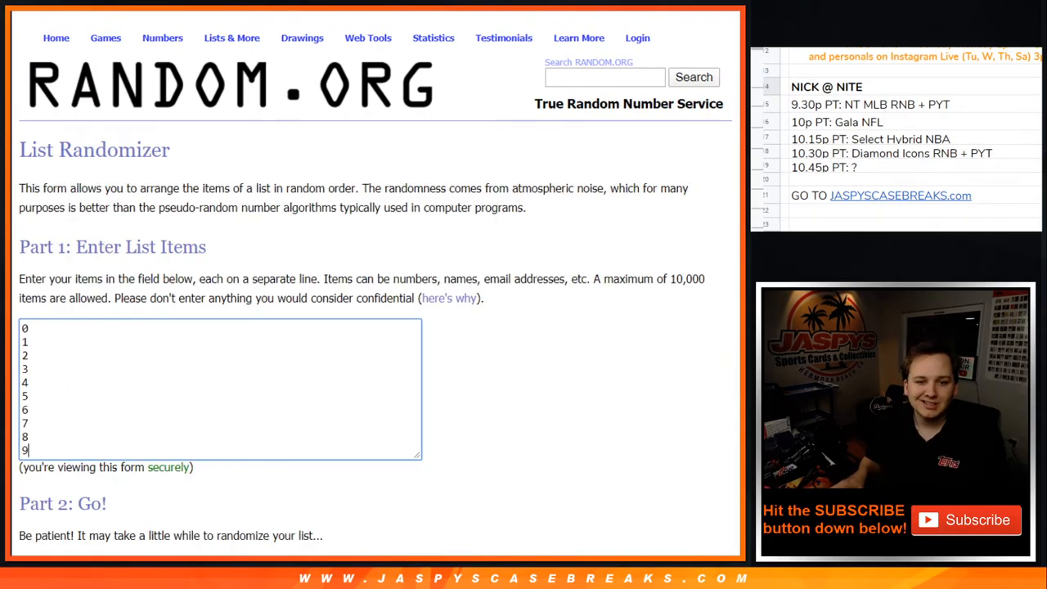
- Randomize the 0–9 list and reshuffle it repeatedly, ending at 5, 1, 8, 0, 9, 3, 7, 6, 2, 4
scroll(down, 3)
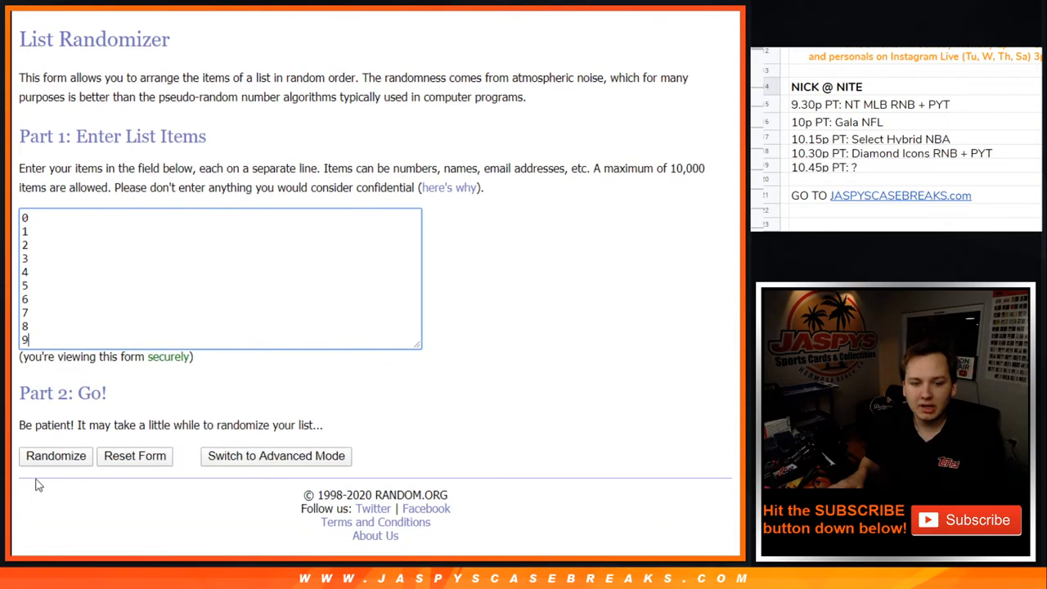
click(55, 455)
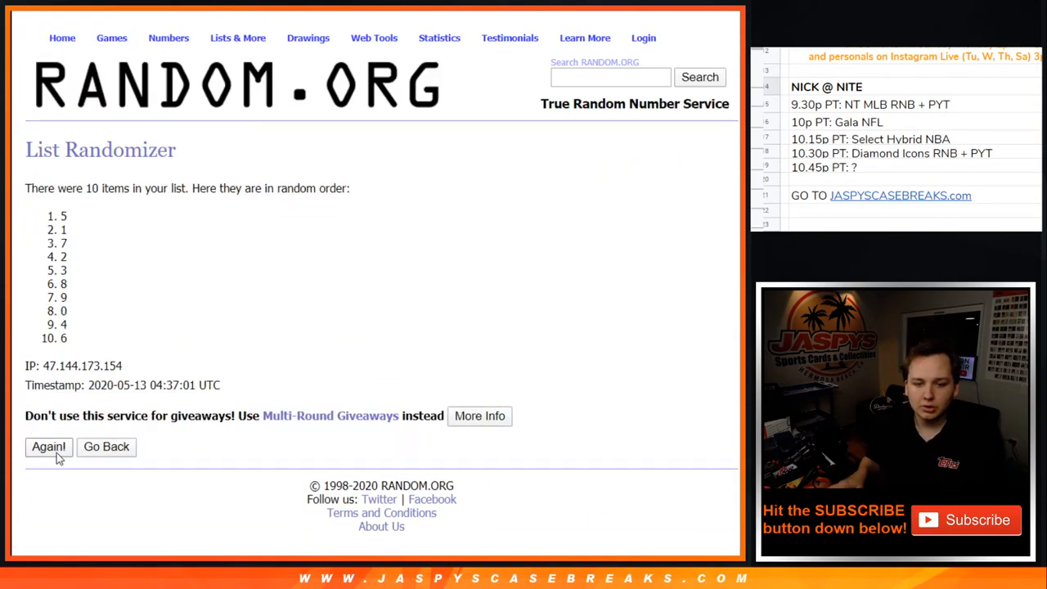
click(47, 447)
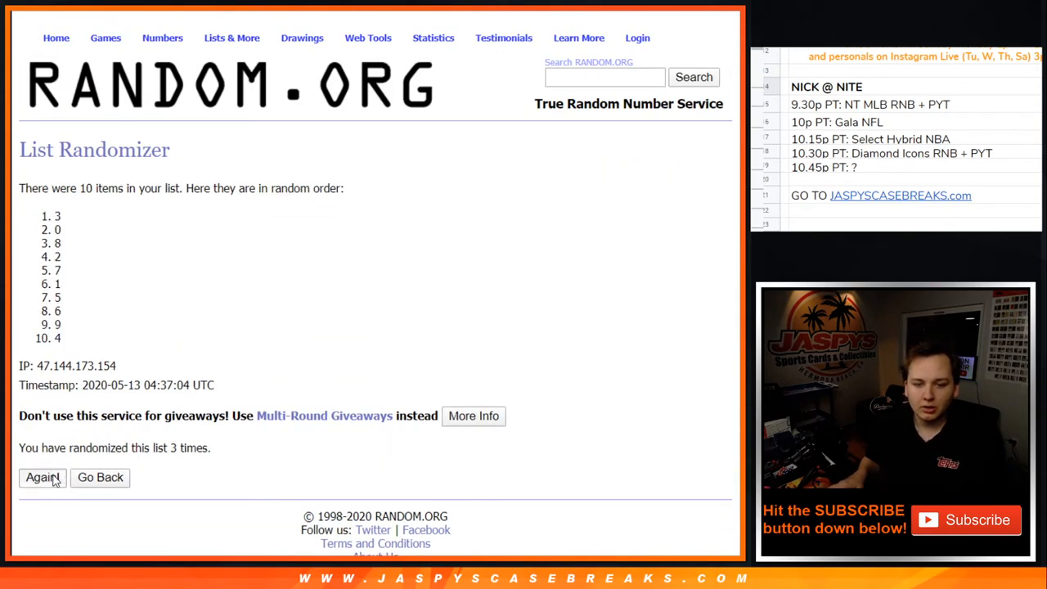
click(43, 478)
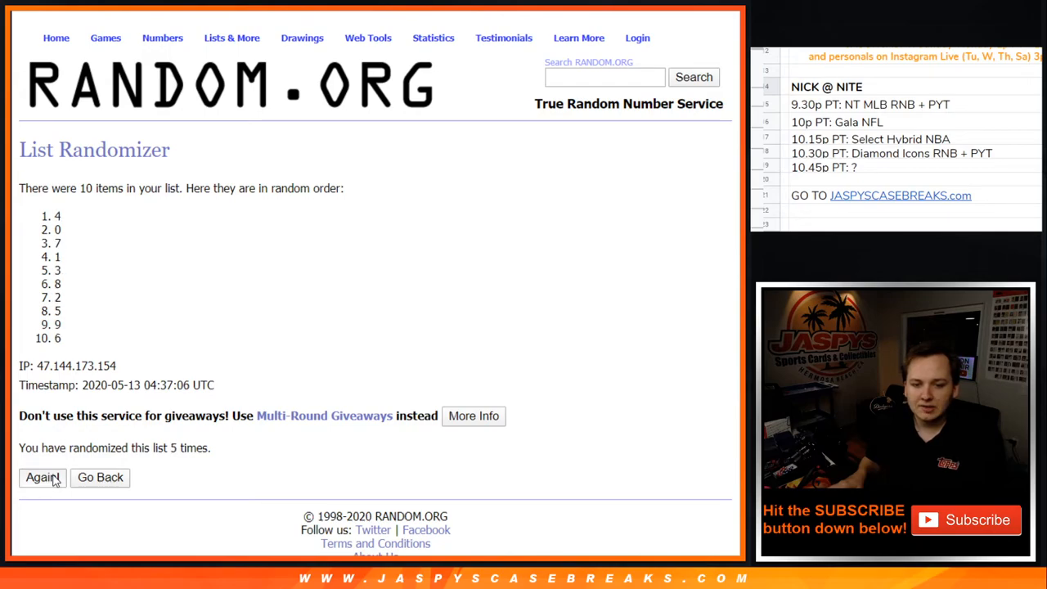
click(43, 478)
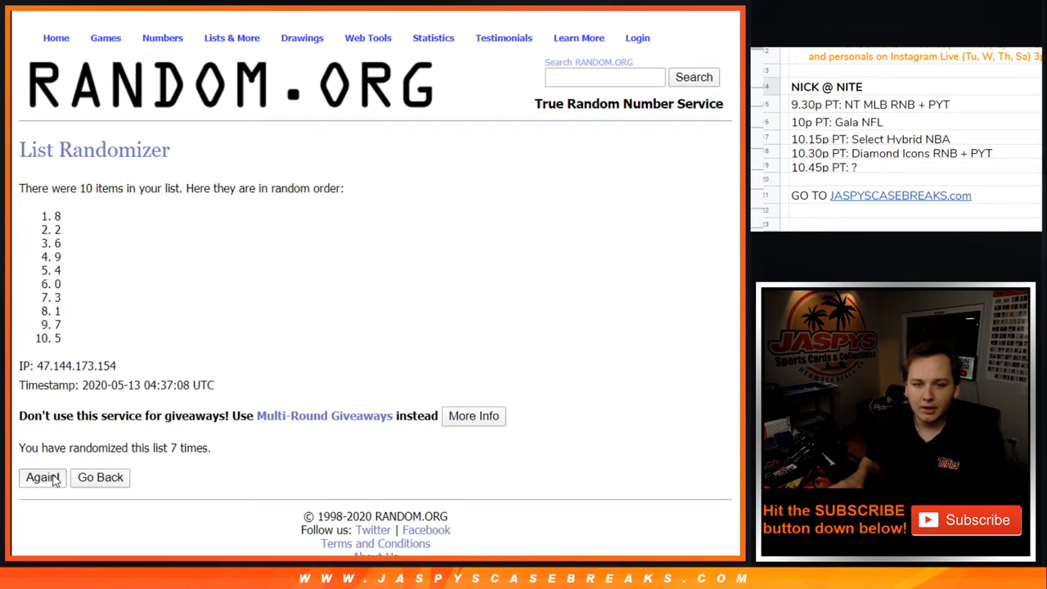
click(43, 477)
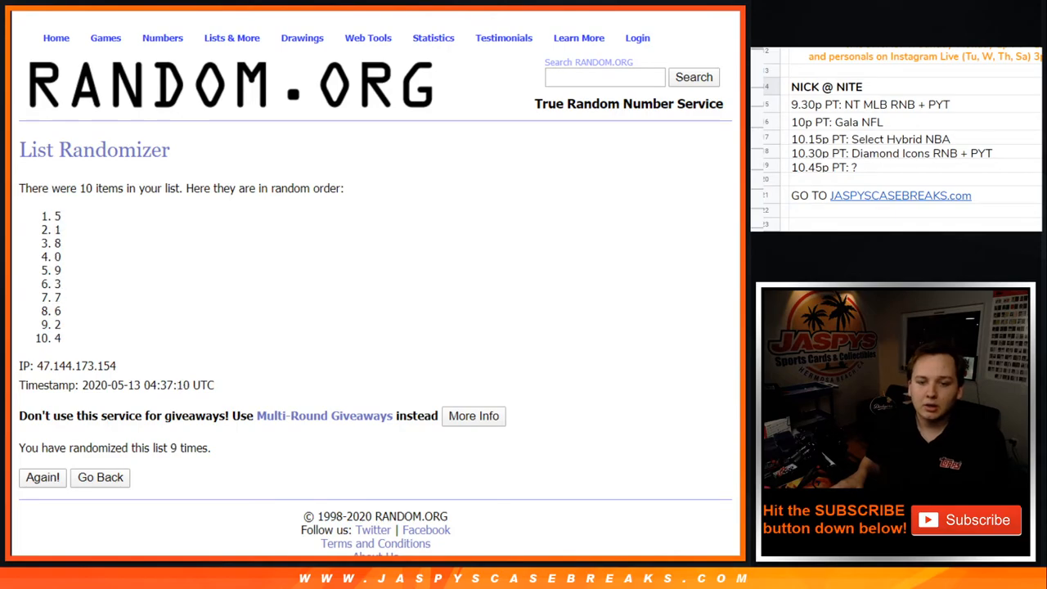
mouse_move(140, 350)
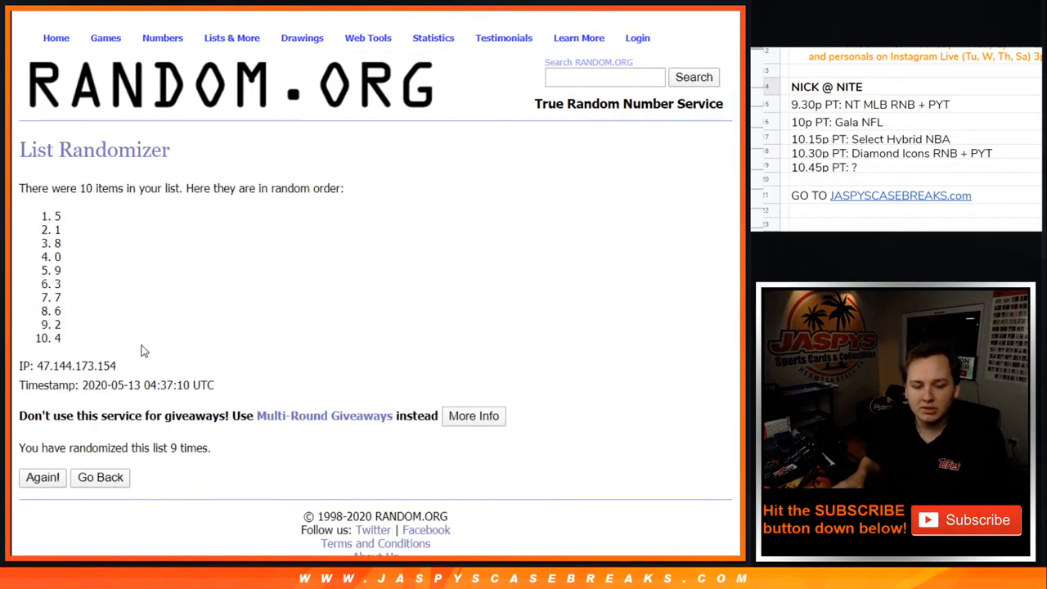
- Go back, enter the ten customer names, and reshuffle them until randomized ten times
click(43, 478)
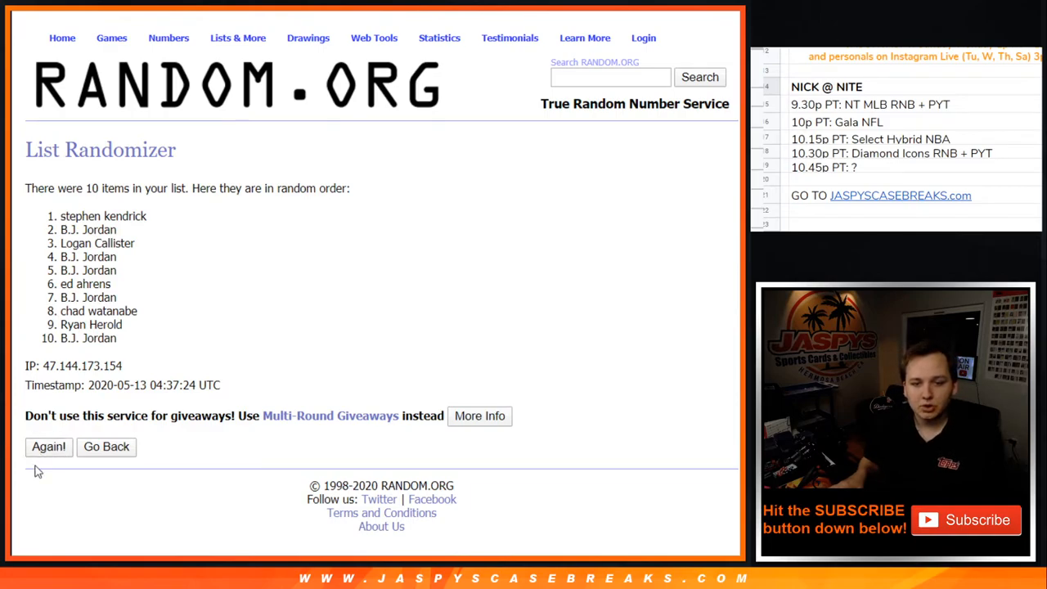
click(49, 447)
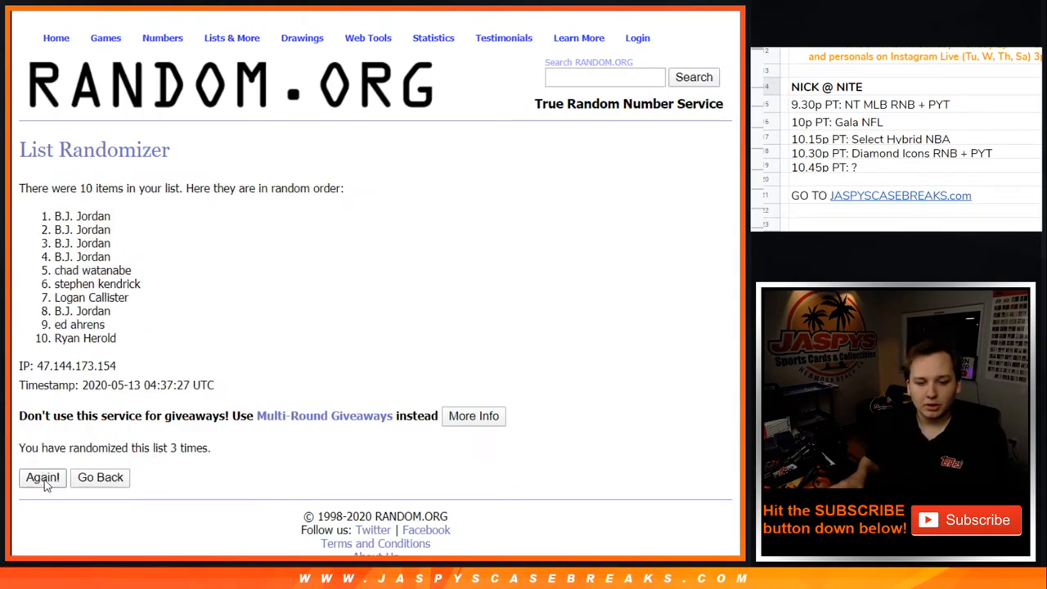
click(43, 478)
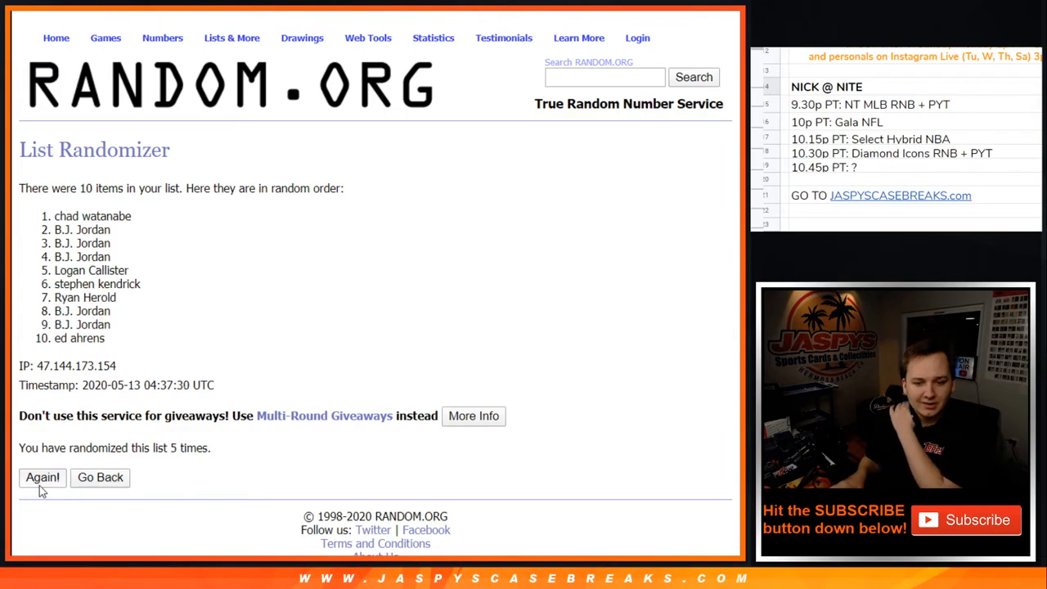
click(43, 478)
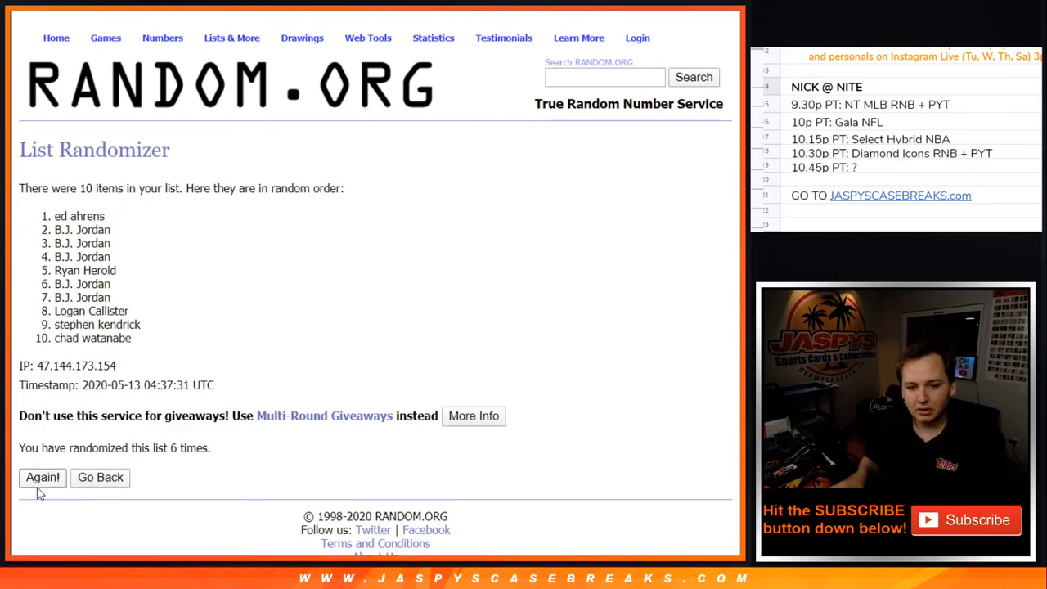
click(43, 478)
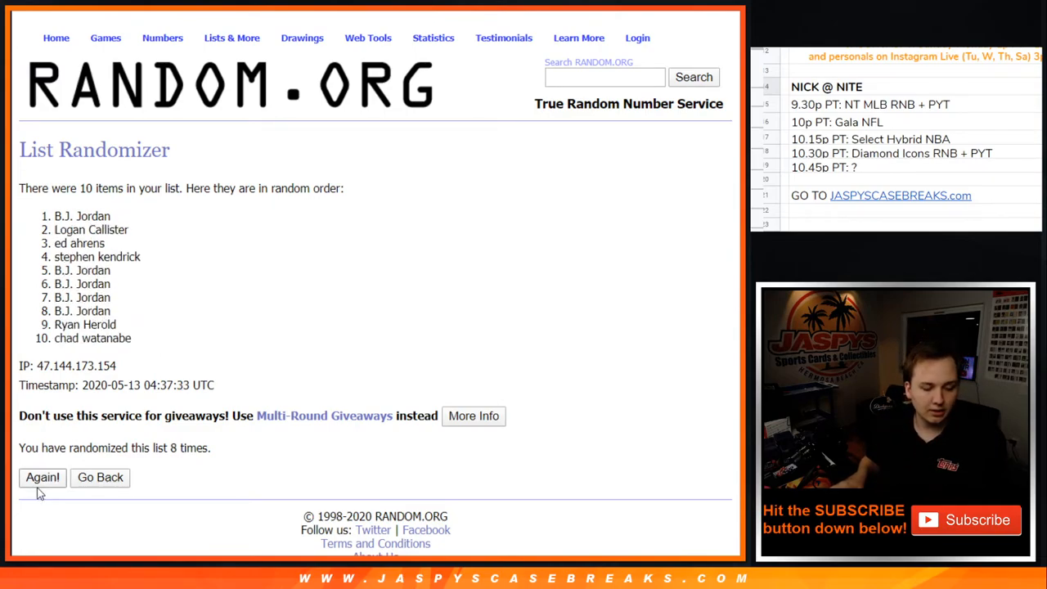
click(42, 478)
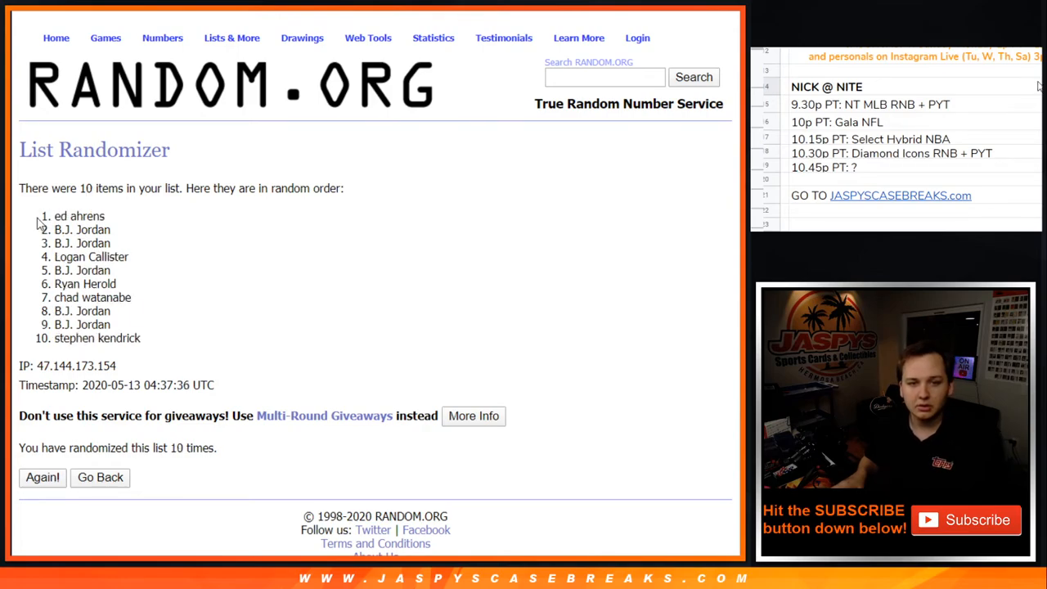
- Set the ten shuffled names in A1:A10 to font size 14
drag(55, 216, 141, 337)
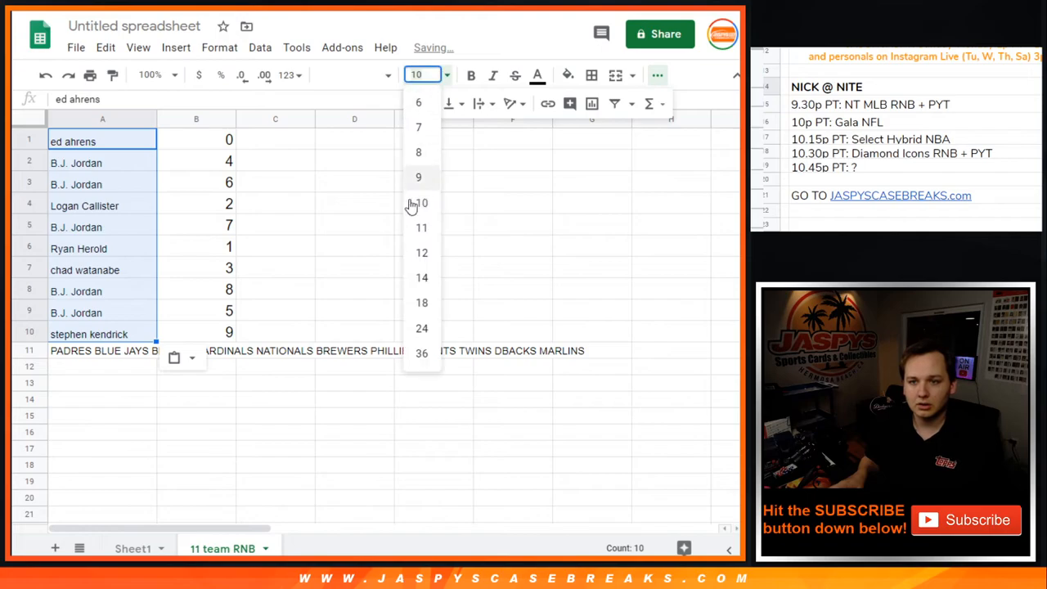
click(423, 276)
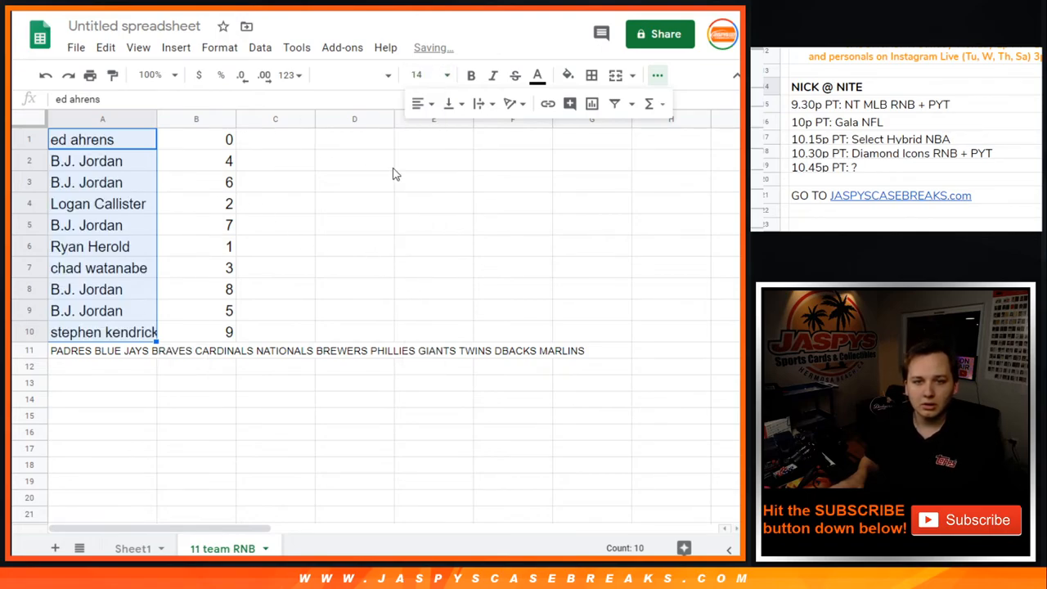
click(354, 160)
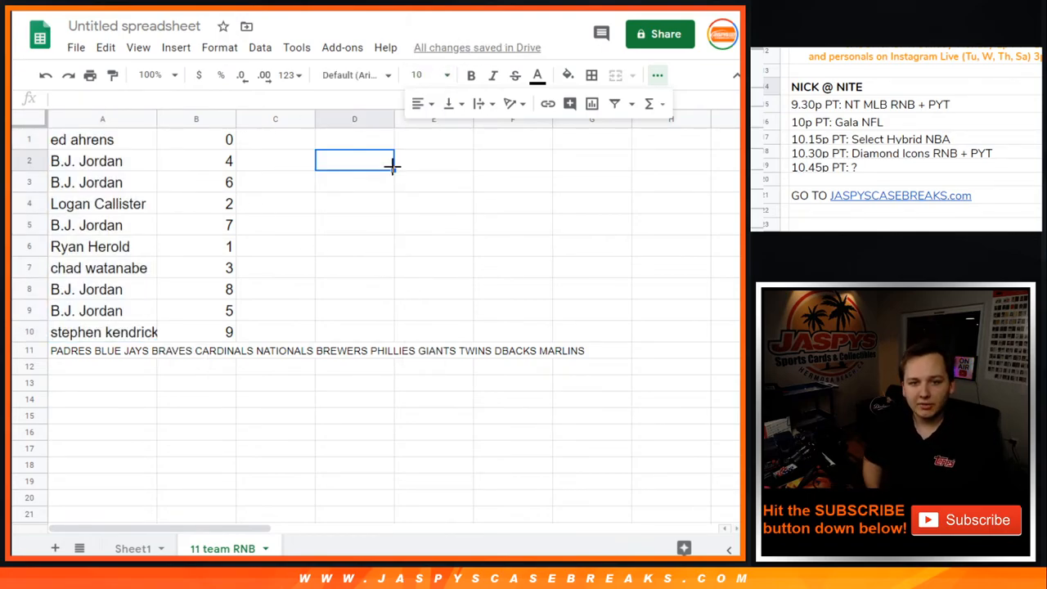